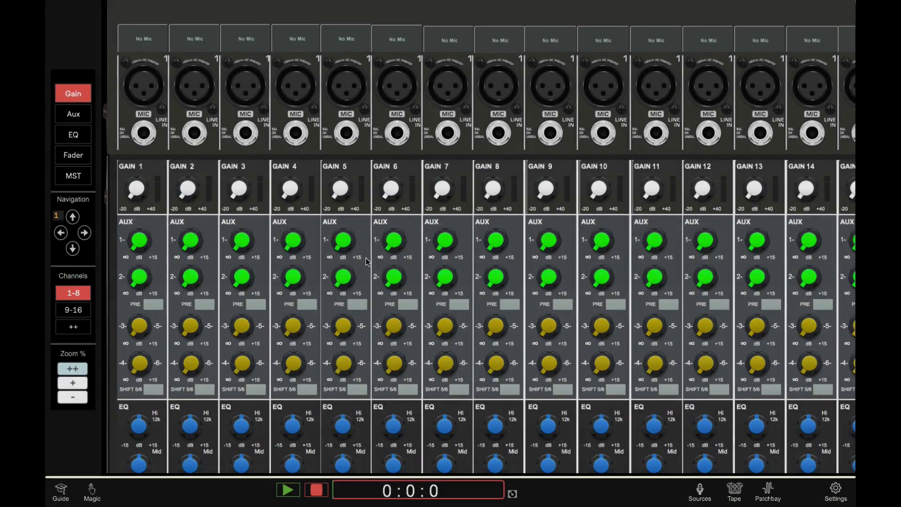
pyautogui.scroll(-3)
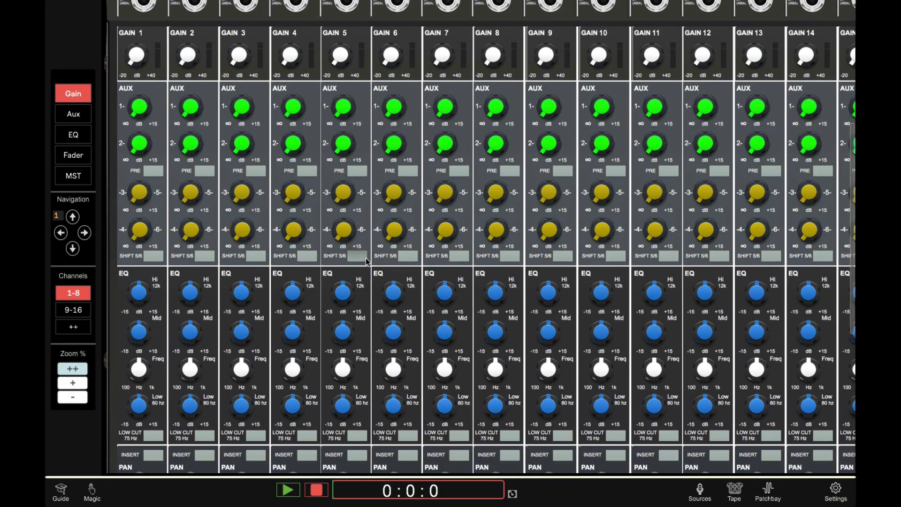
pyautogui.scroll(-3)
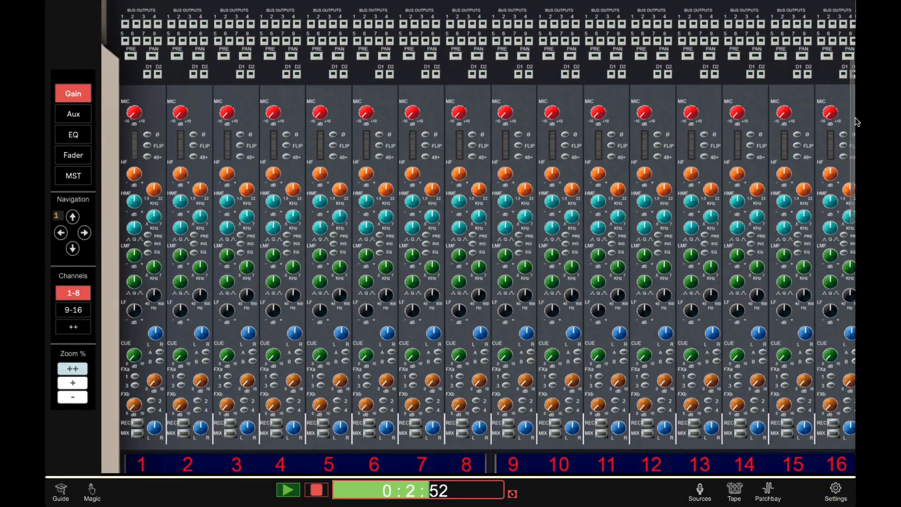
pyautogui.scroll(-3)
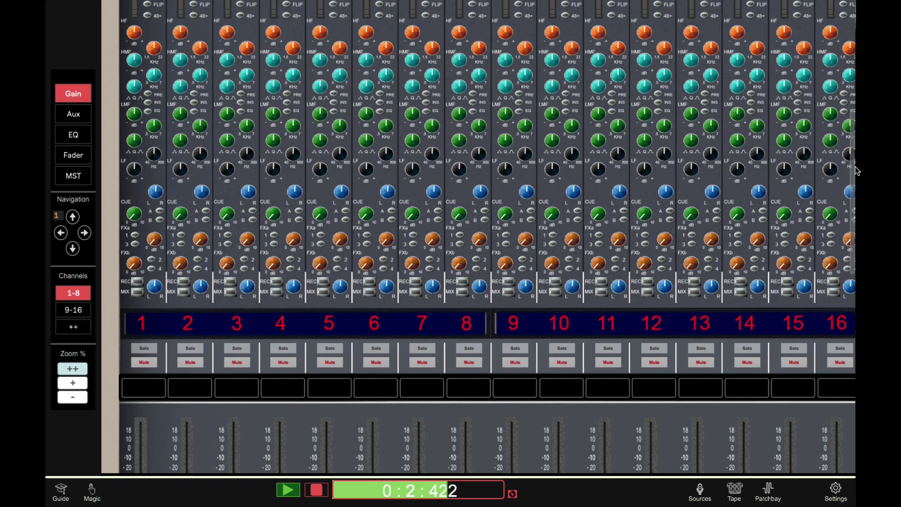